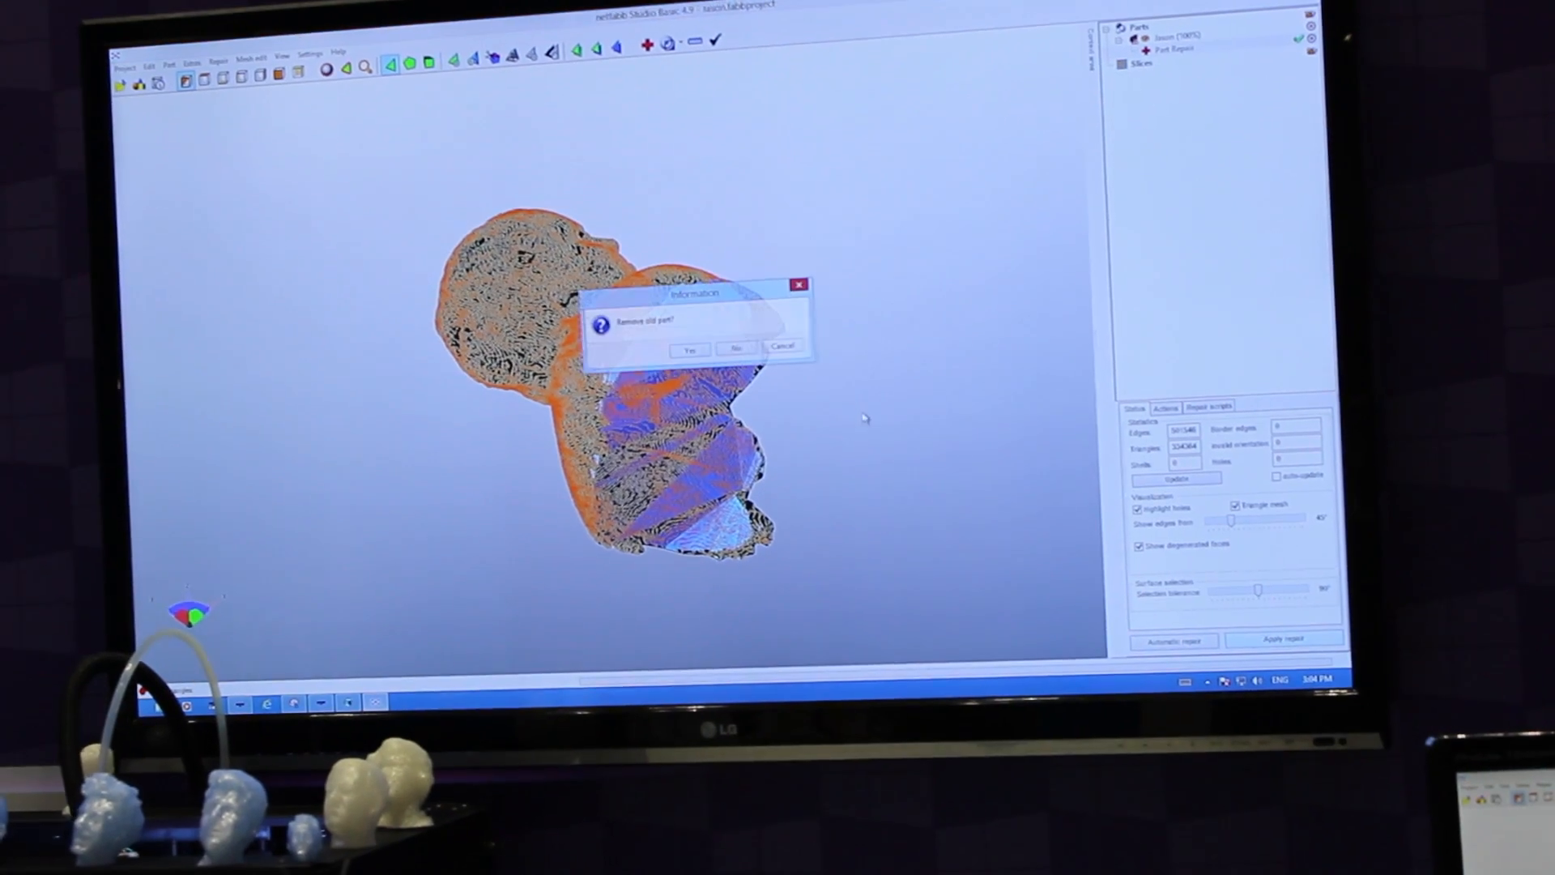
- Confirm removing the old unrepaired part, leaving only the repaired solid head bust
left_click(688, 348)
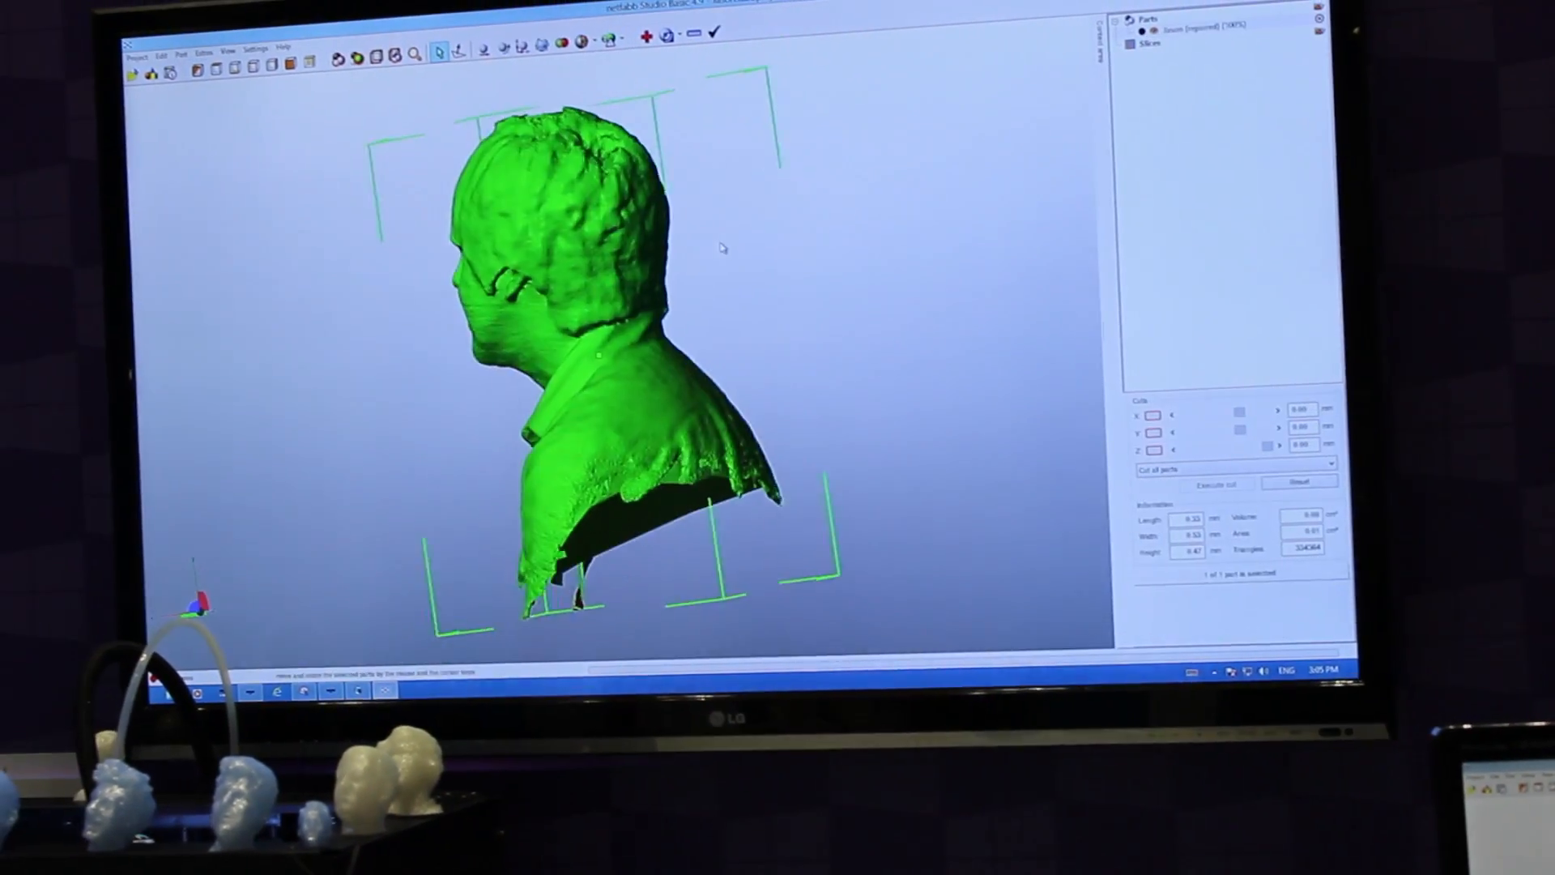